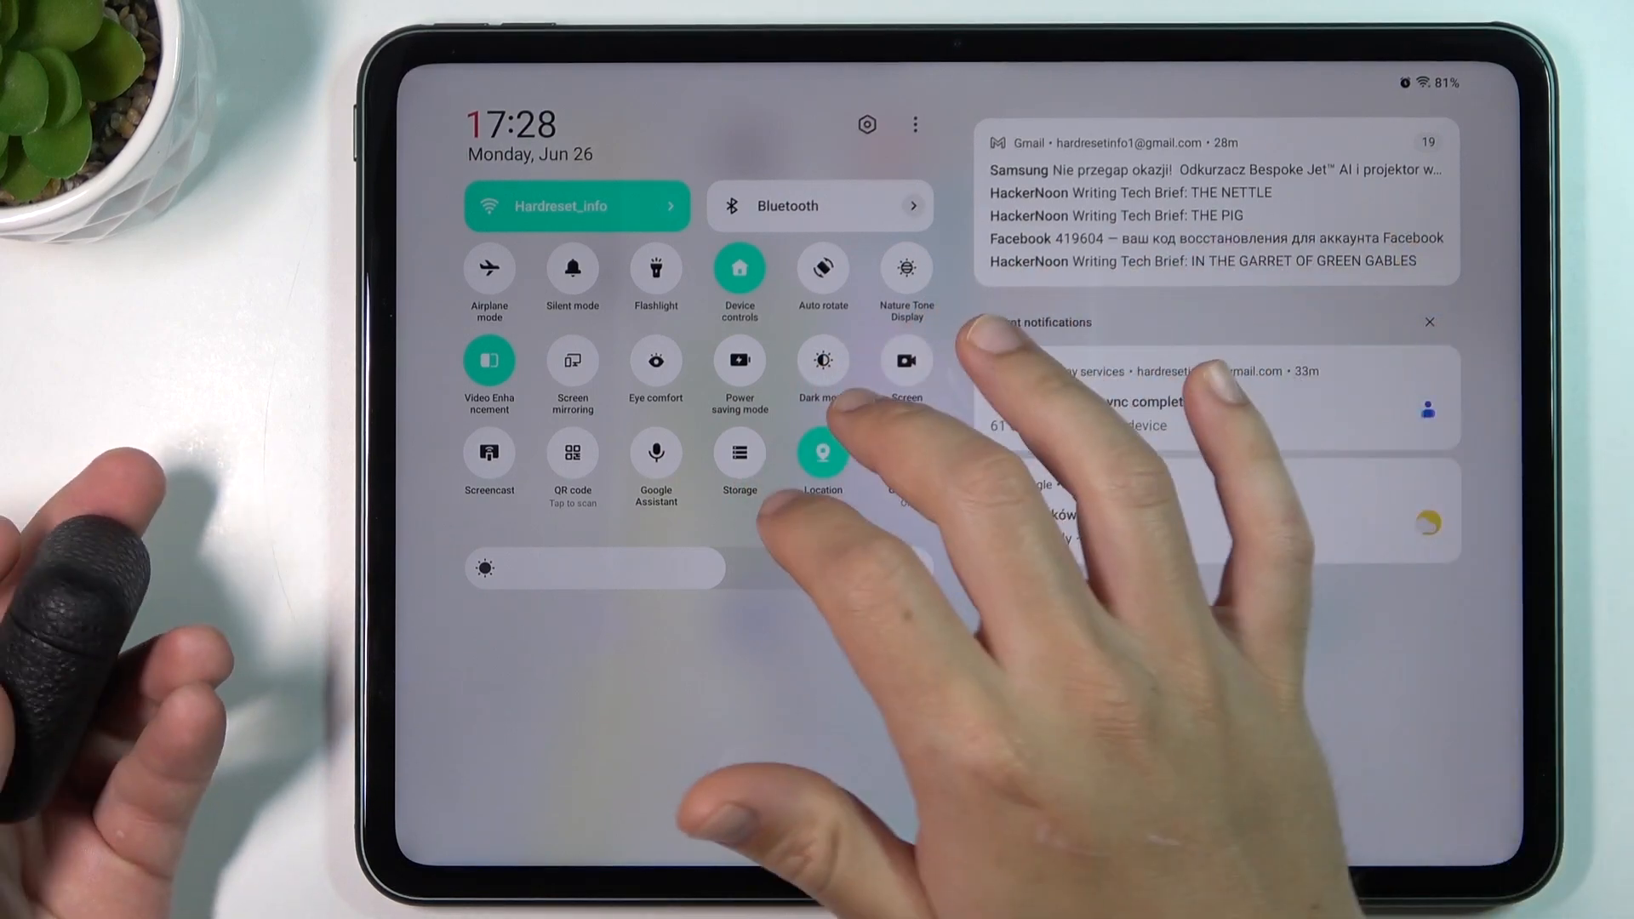
# Dismiss the Quick Settings panel to reveal the home screen with Bluetooth left on
pyautogui.click(819, 206)
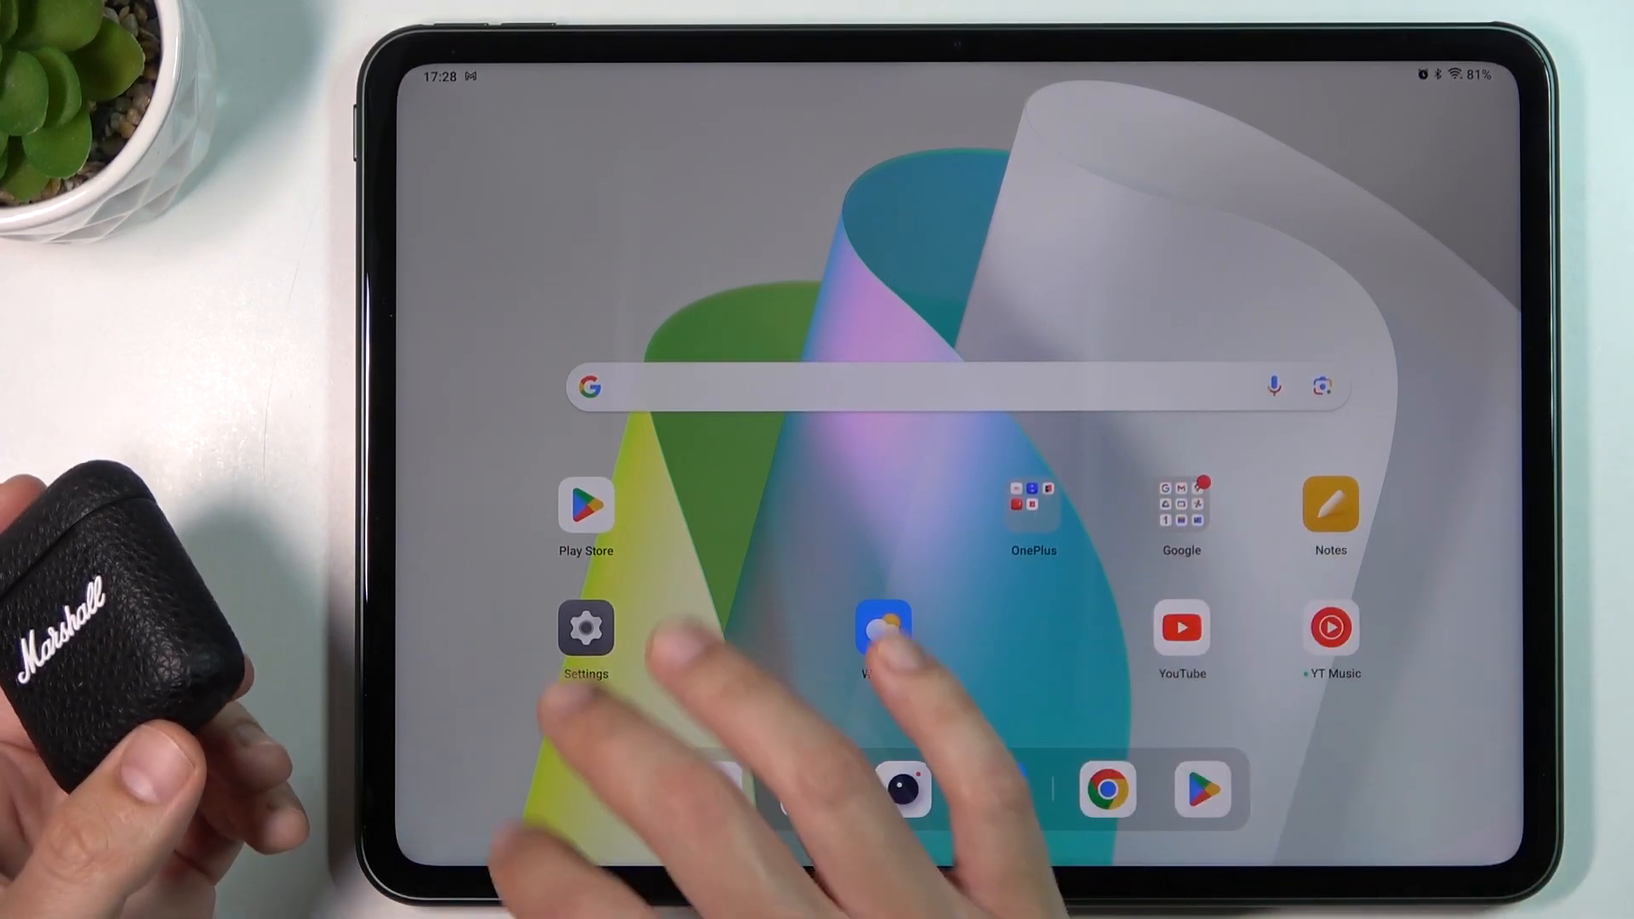
# Launch Settings, go to Additional settings, then Back up and reset to reach Reset device
pyautogui.click(584, 628)
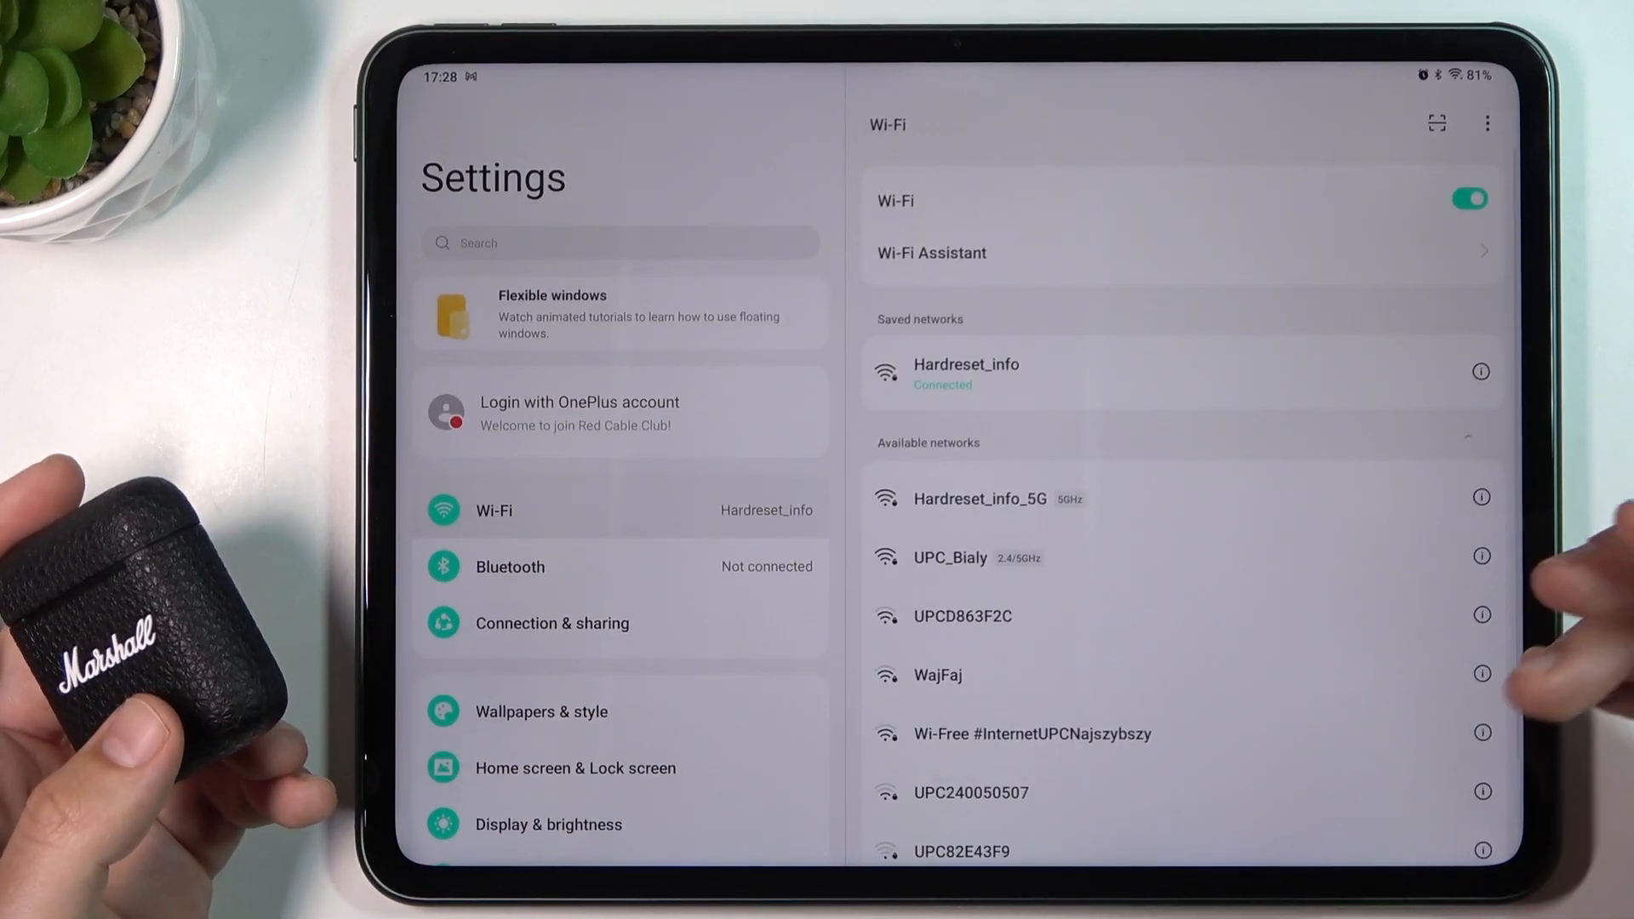
pyautogui.scroll(-3)
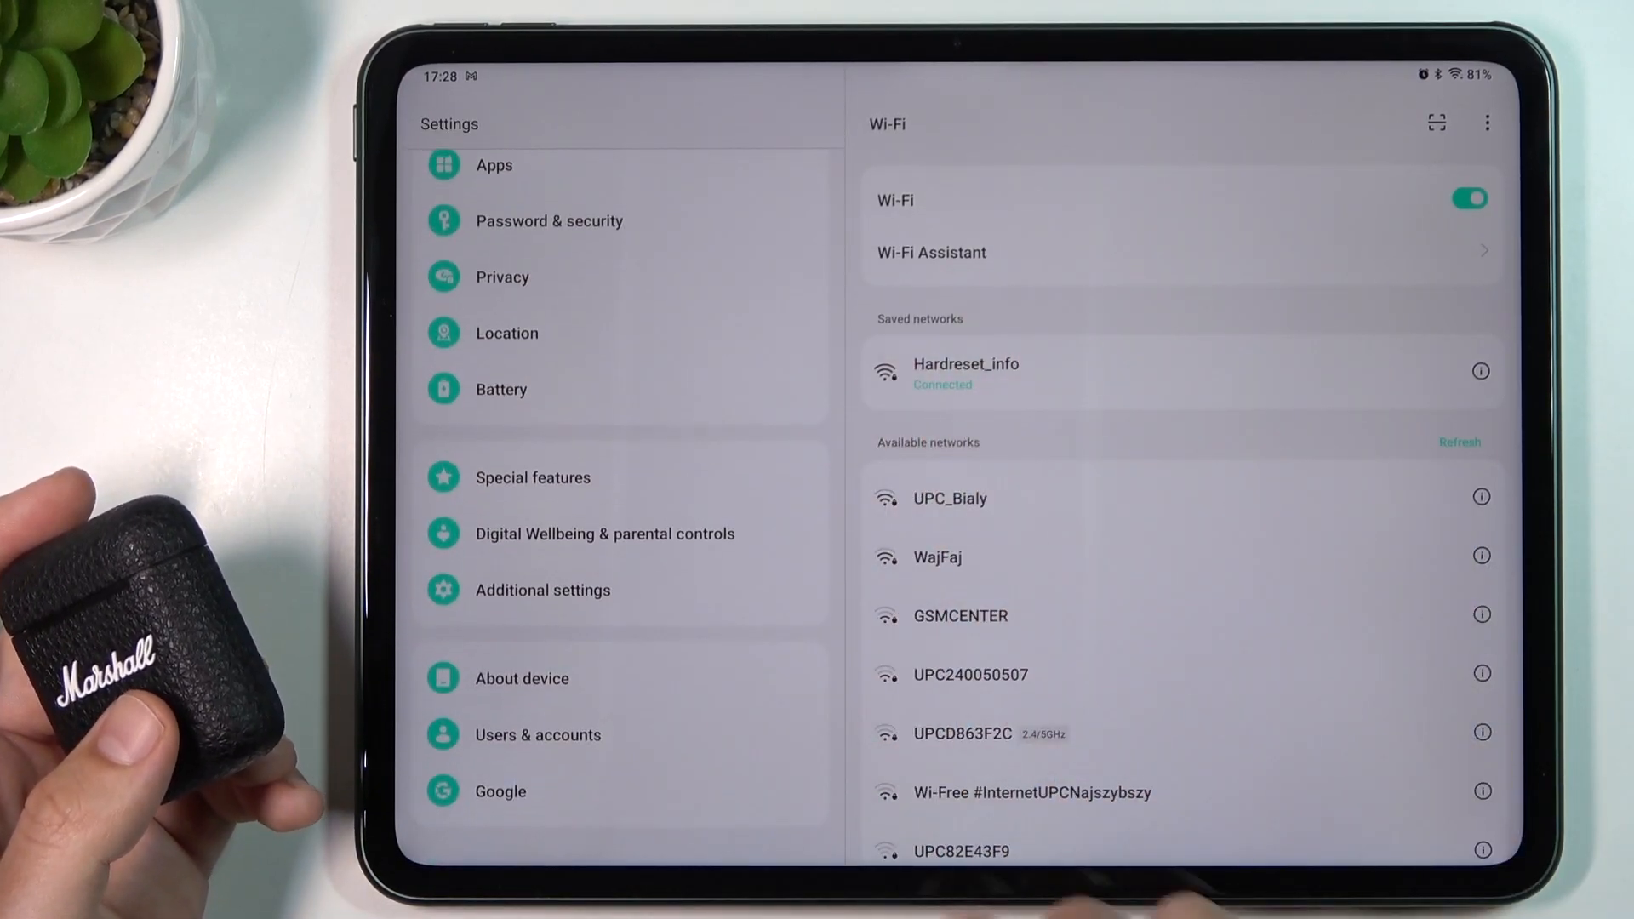
pyautogui.click(542, 590)
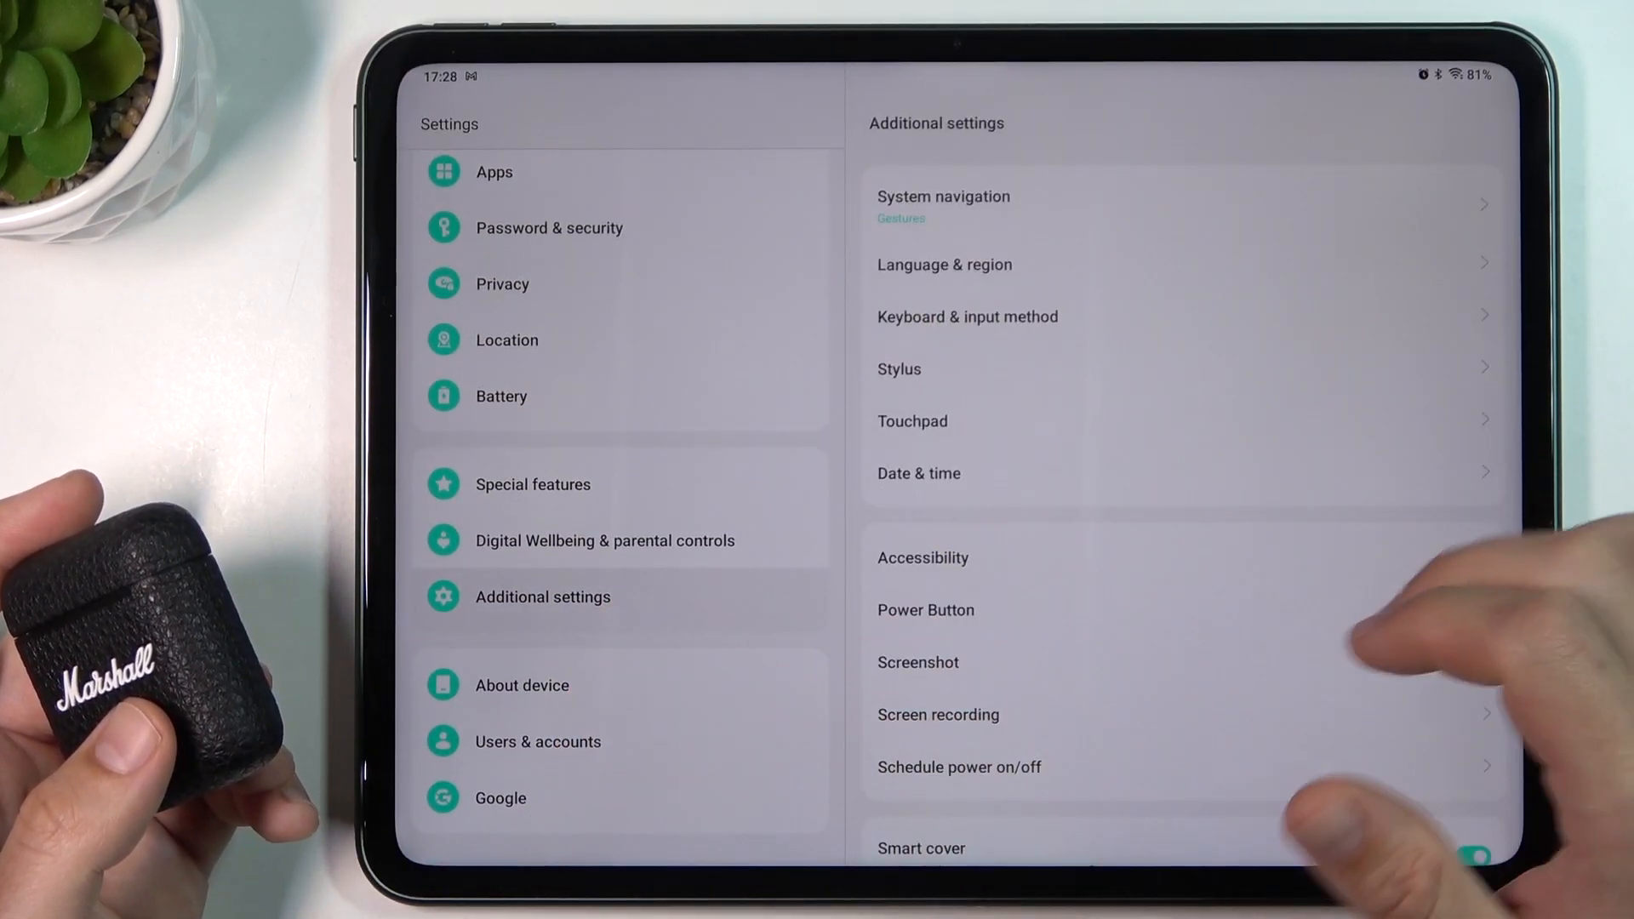
pyautogui.scroll(-3)
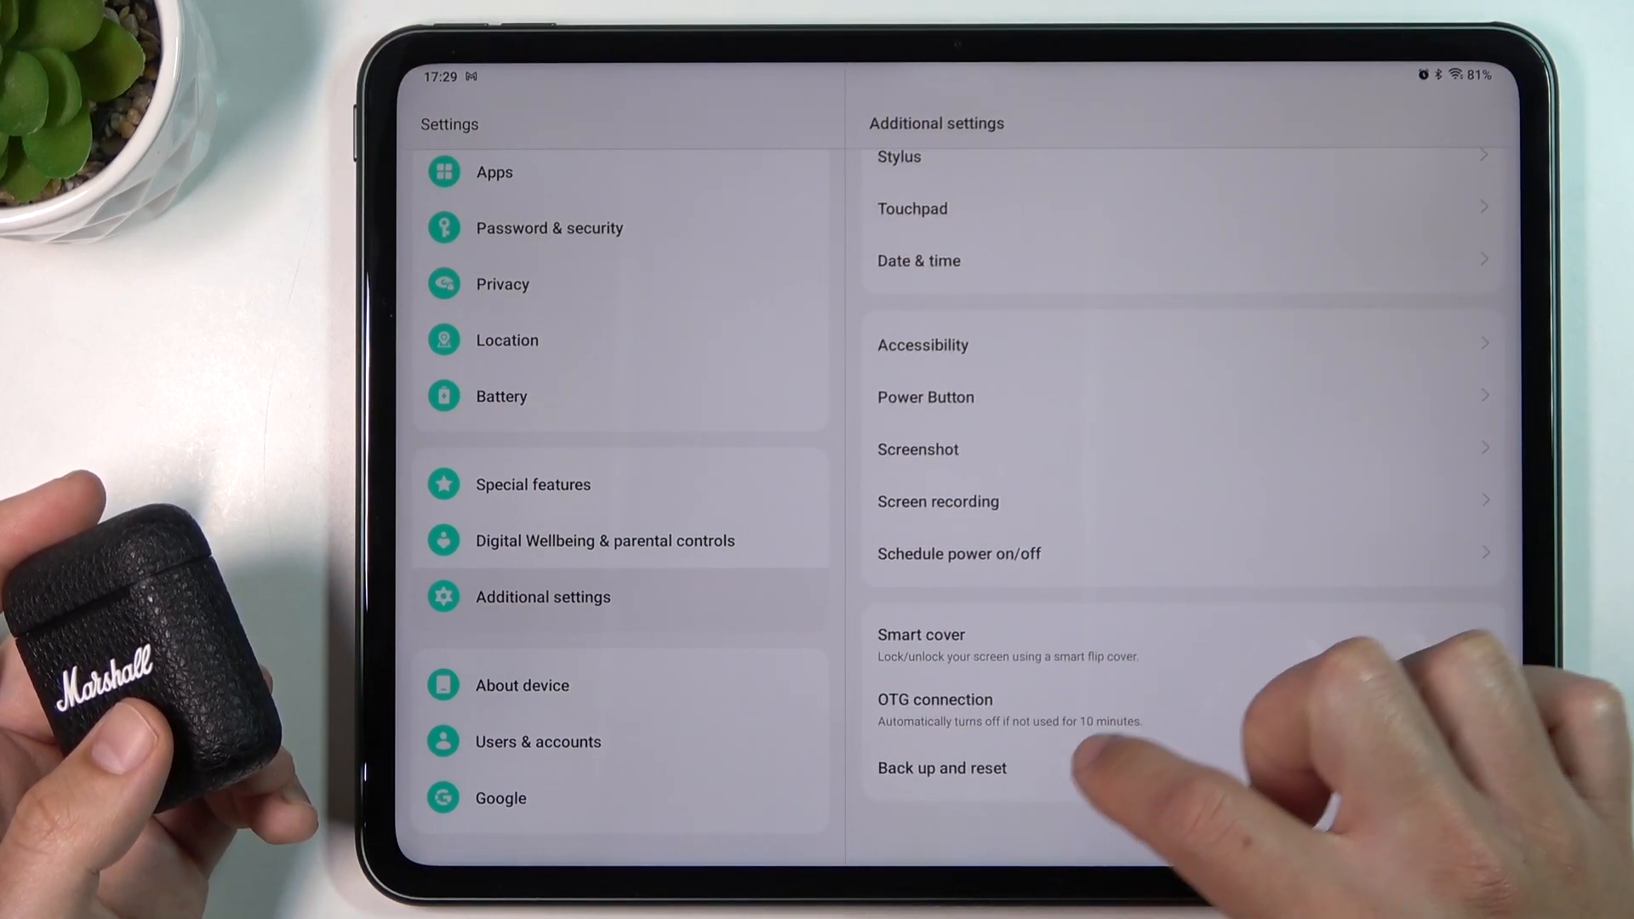
pyautogui.click(941, 768)
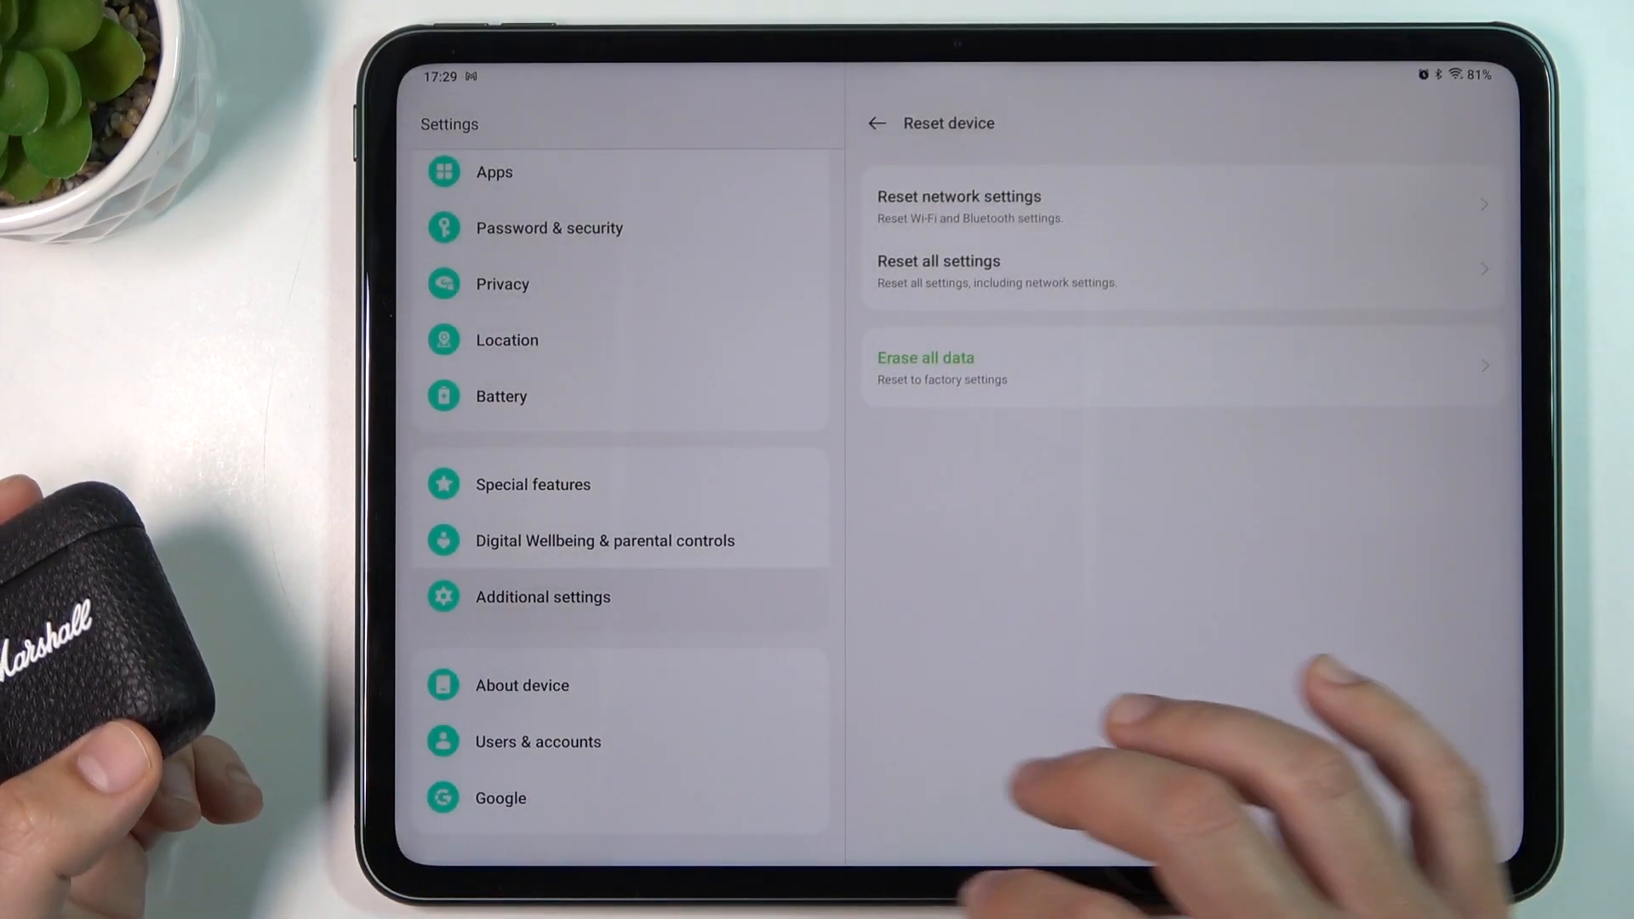
# Leave Reset device and view About device showing OxygenOS 13.1 on model OPD2203
pyautogui.click(874, 123)
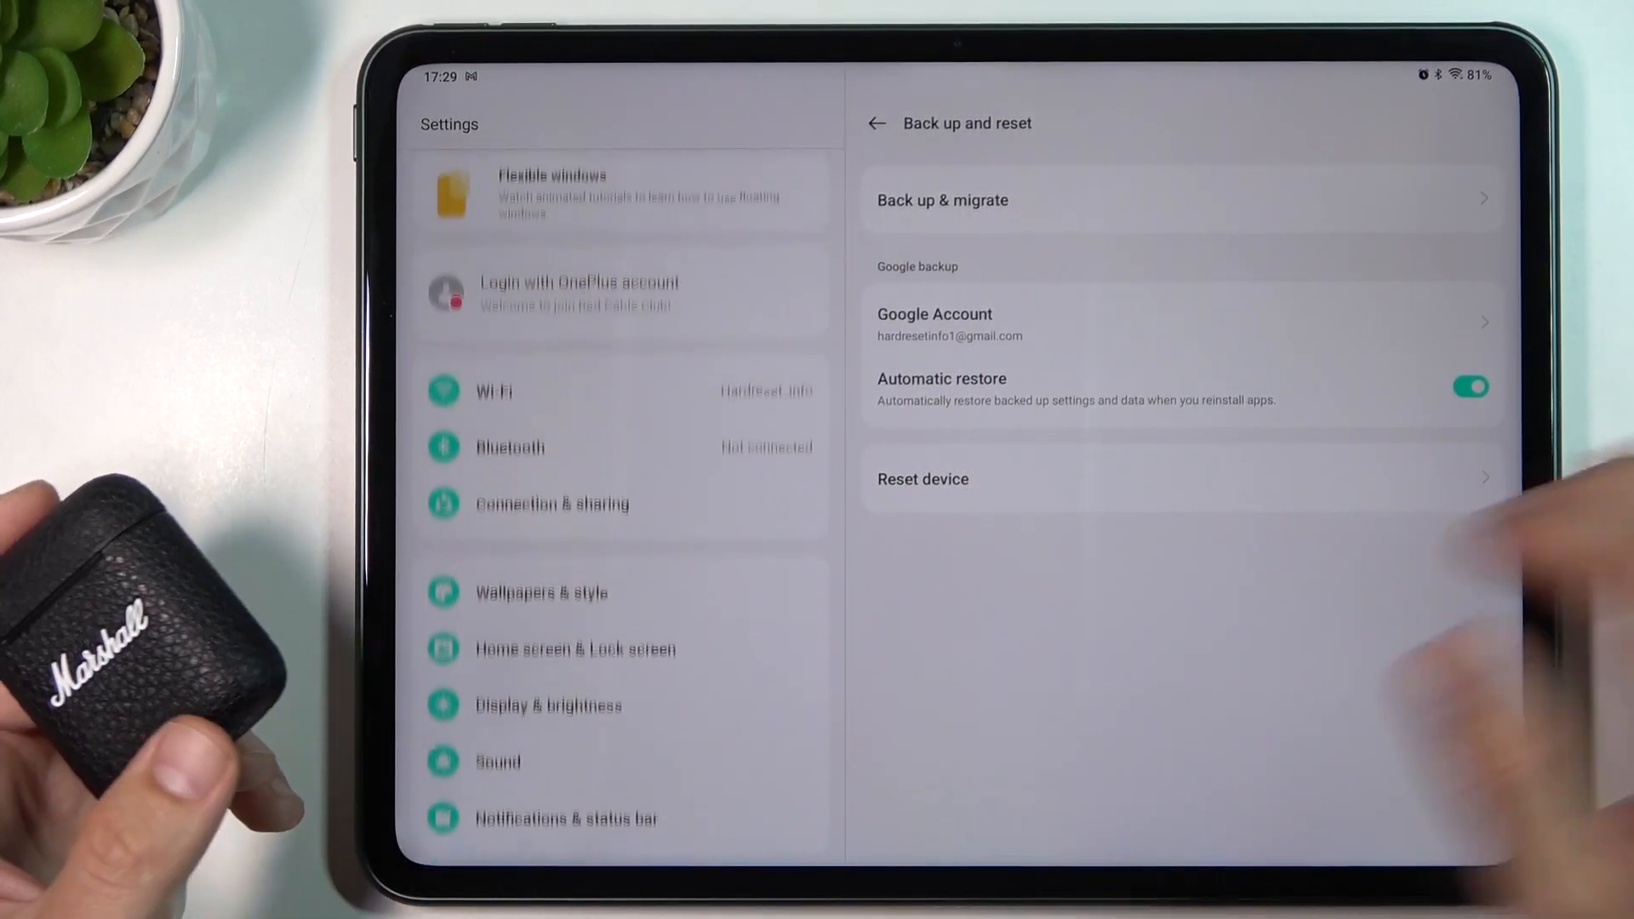
pyautogui.scroll(-3)
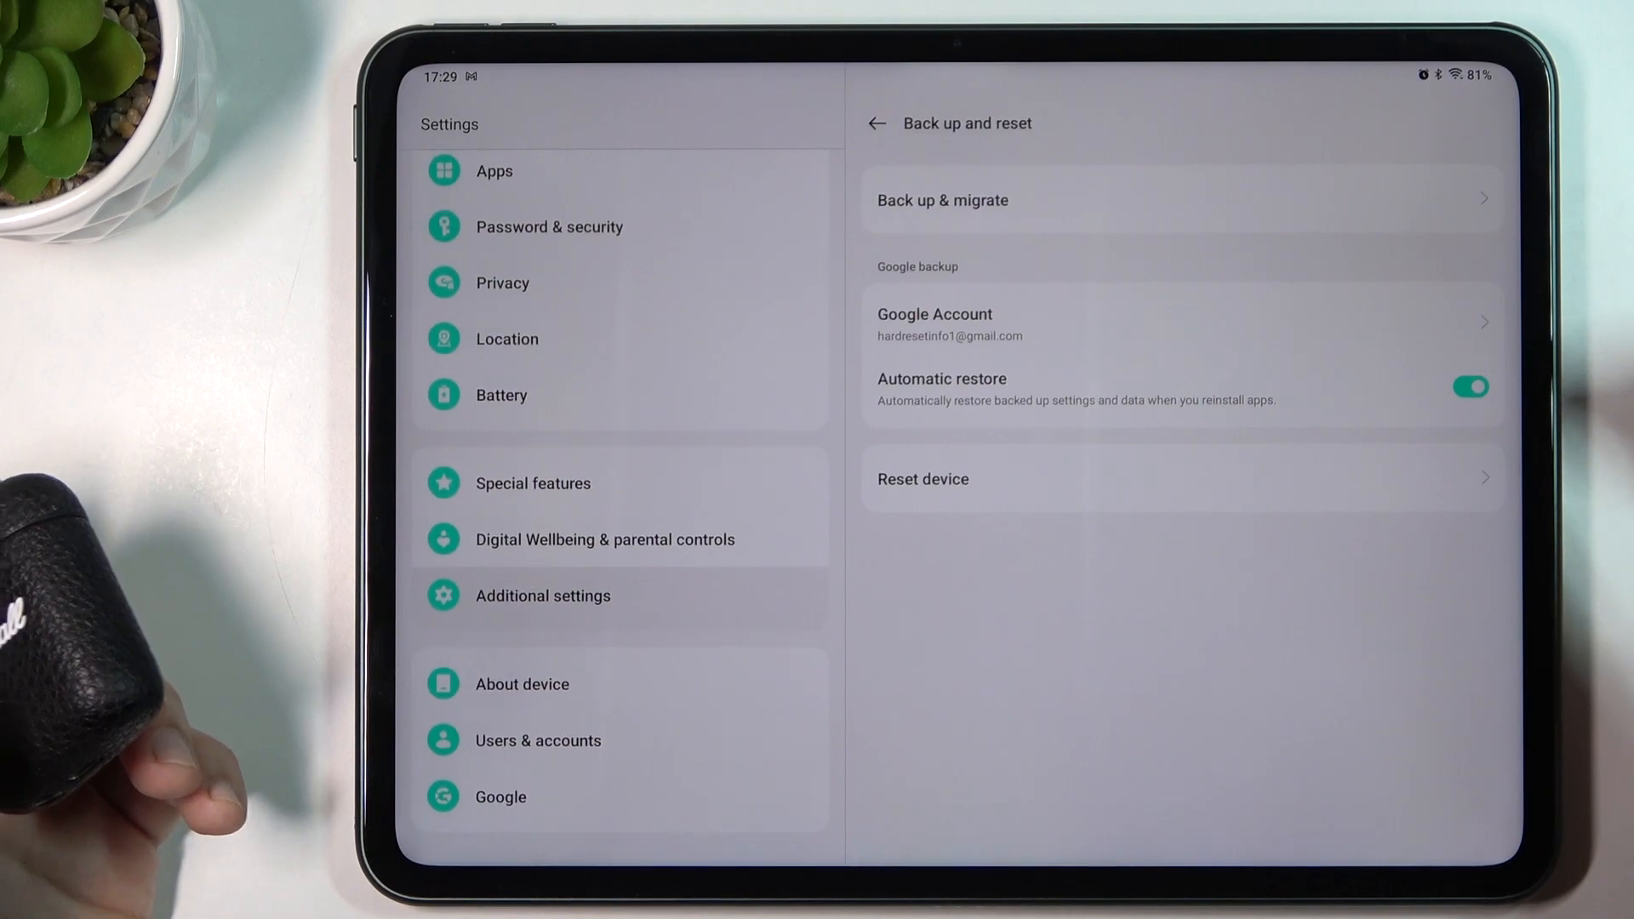
pyautogui.click(522, 685)
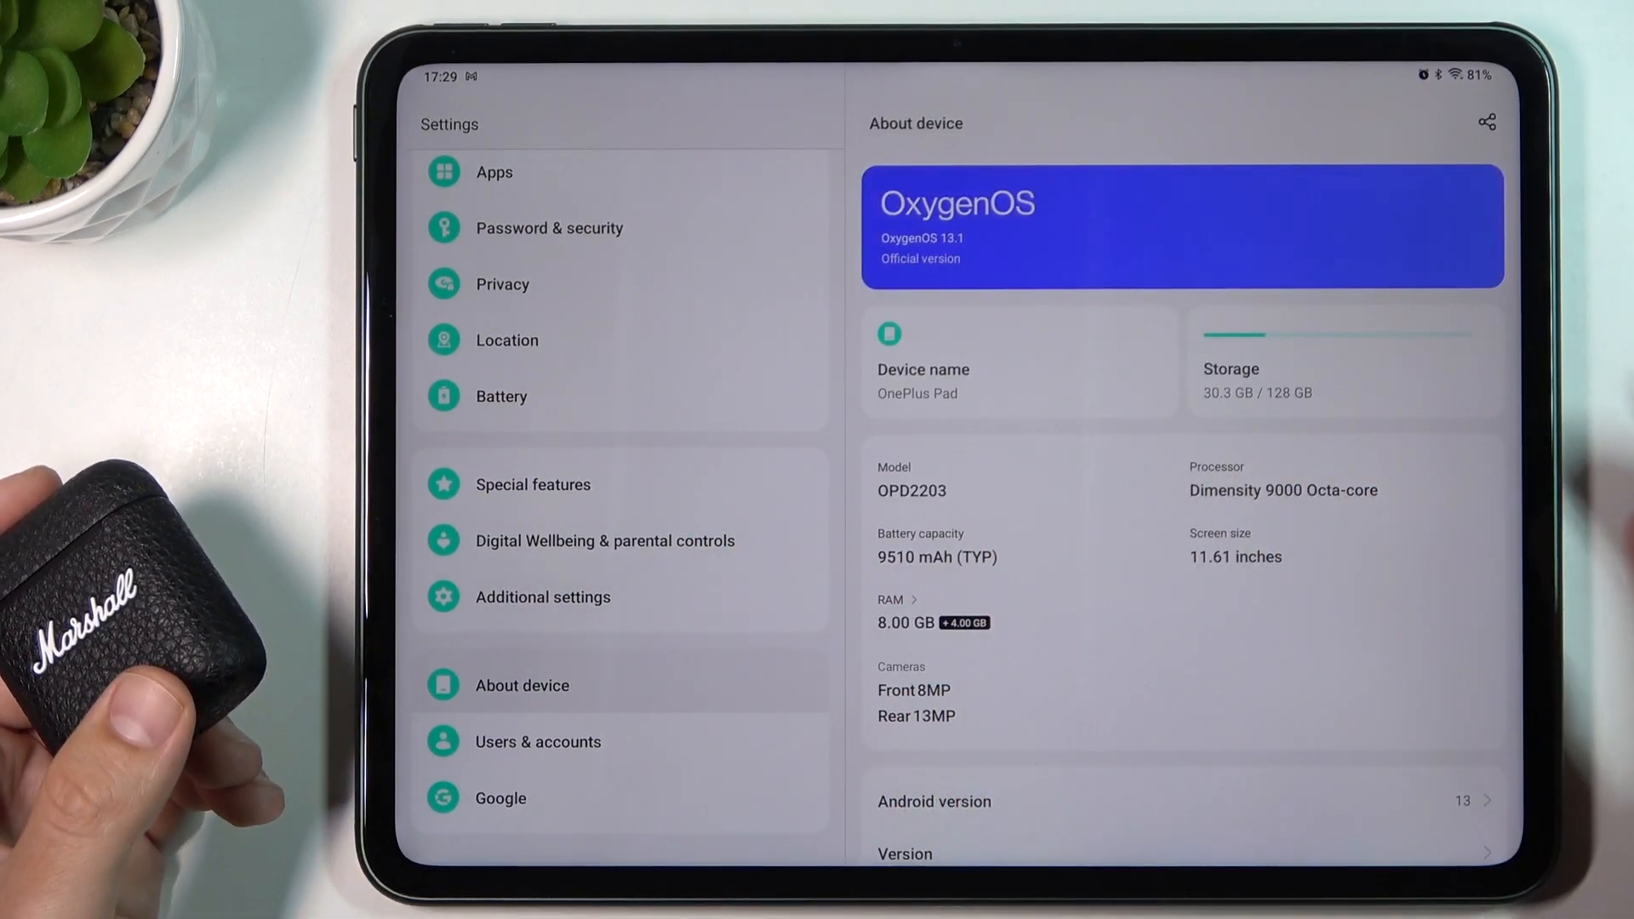
pyautogui.click(1181, 226)
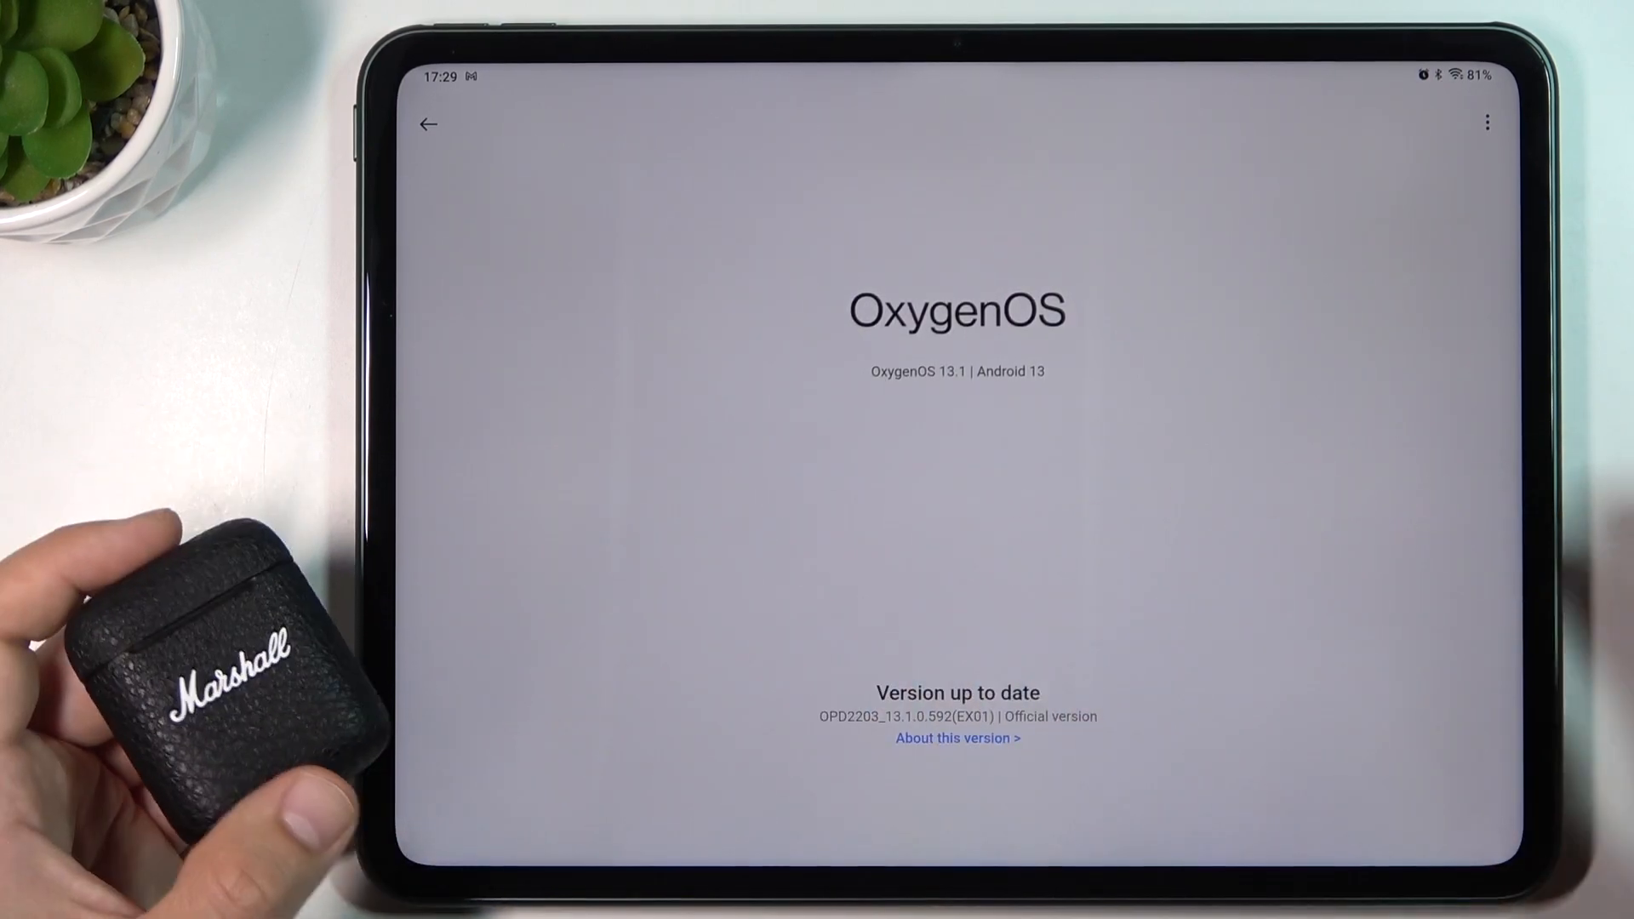
pyautogui.click(425, 125)
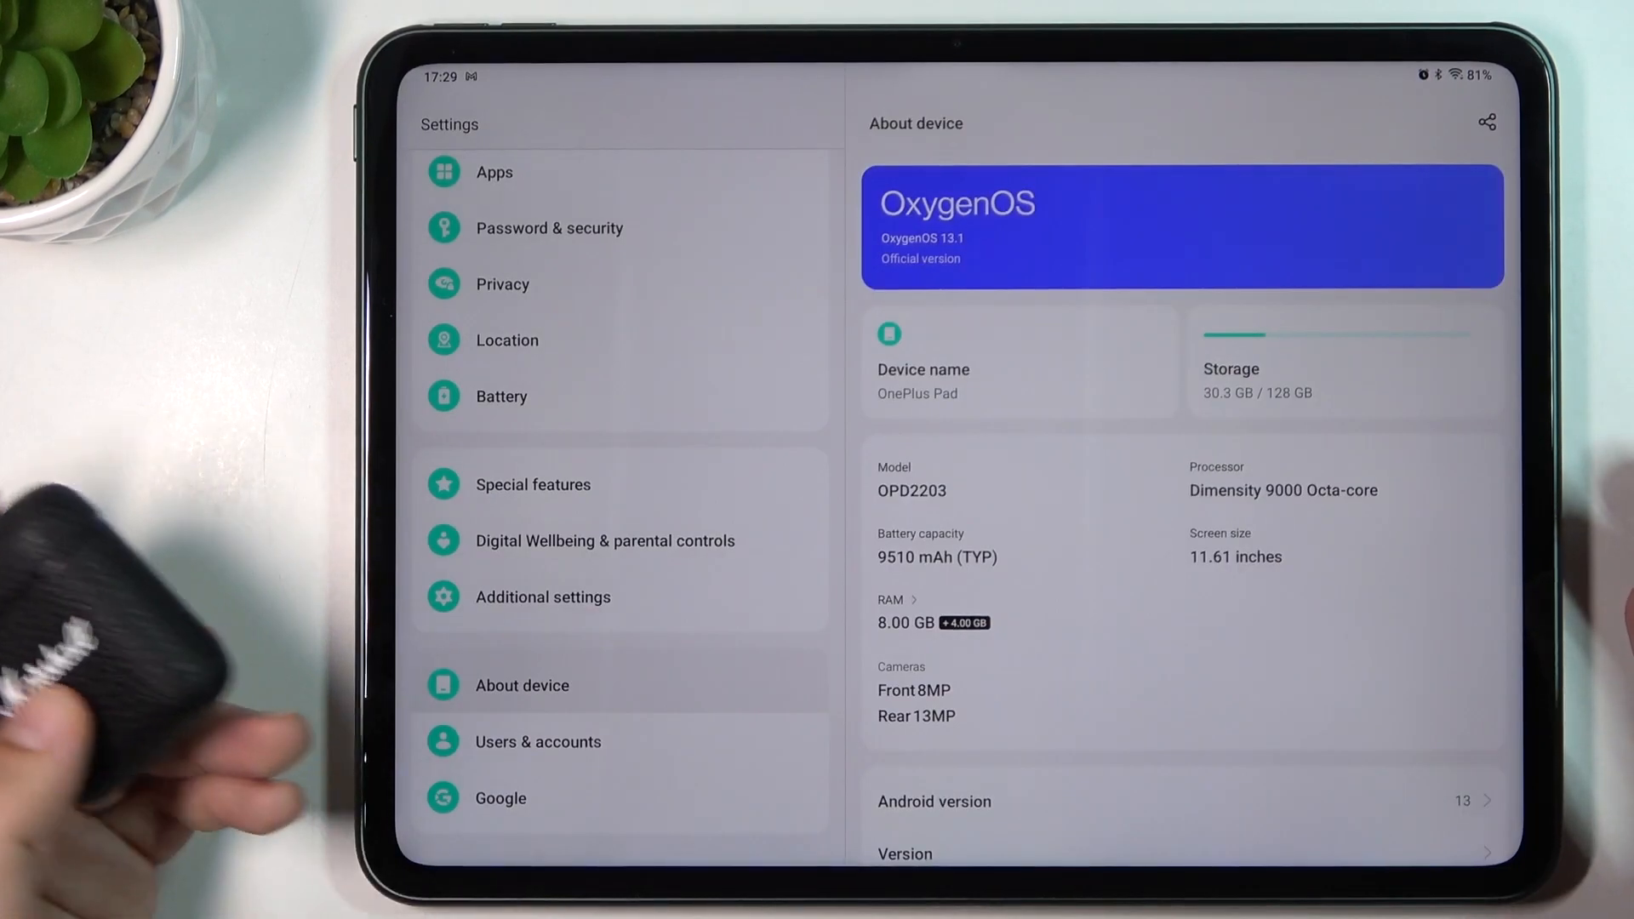